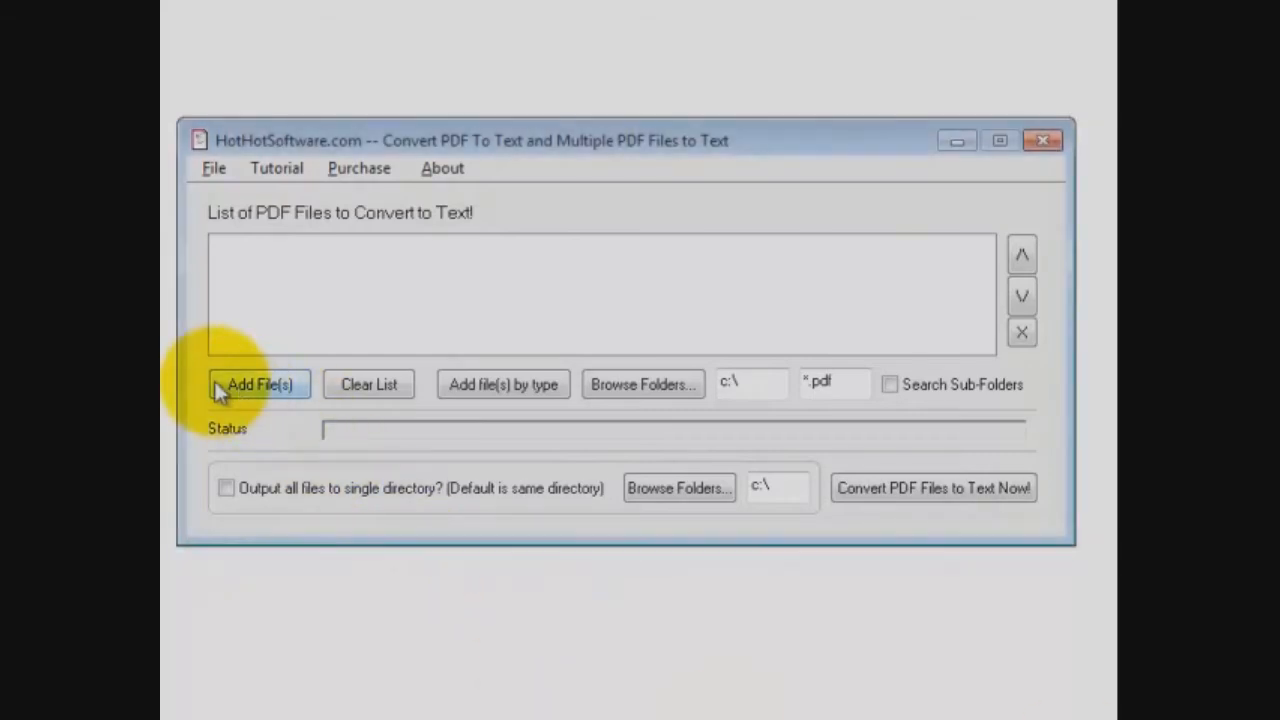
Step: Add the fw9 and StopSetLengthStudy PDFs from the Documents library to the conversion list
left_click(258, 384)
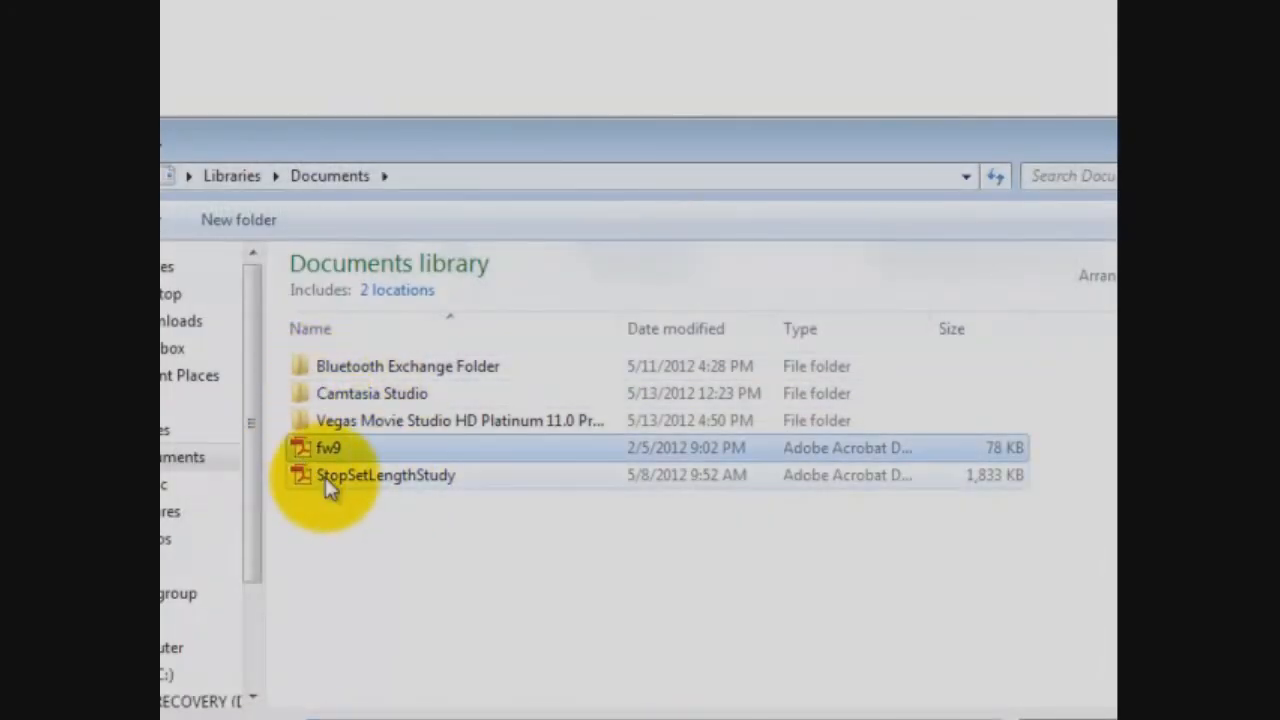
left_click(384, 476)
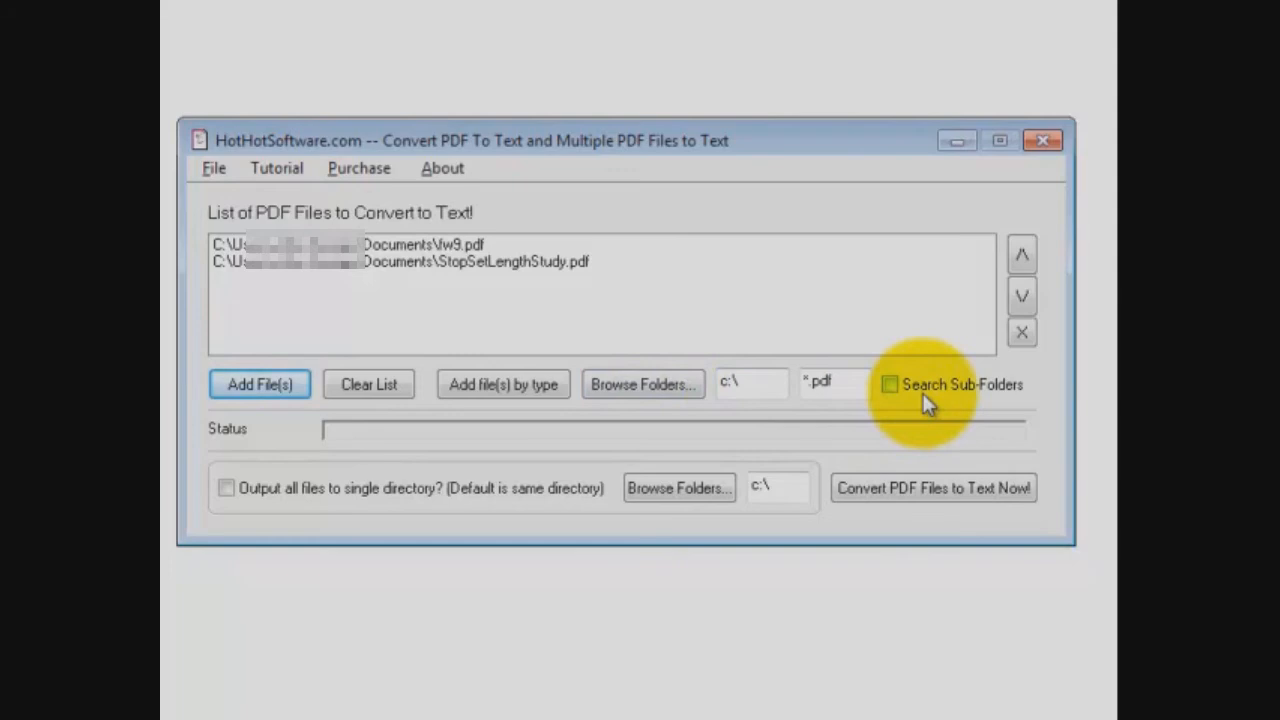
mouse_move(878, 496)
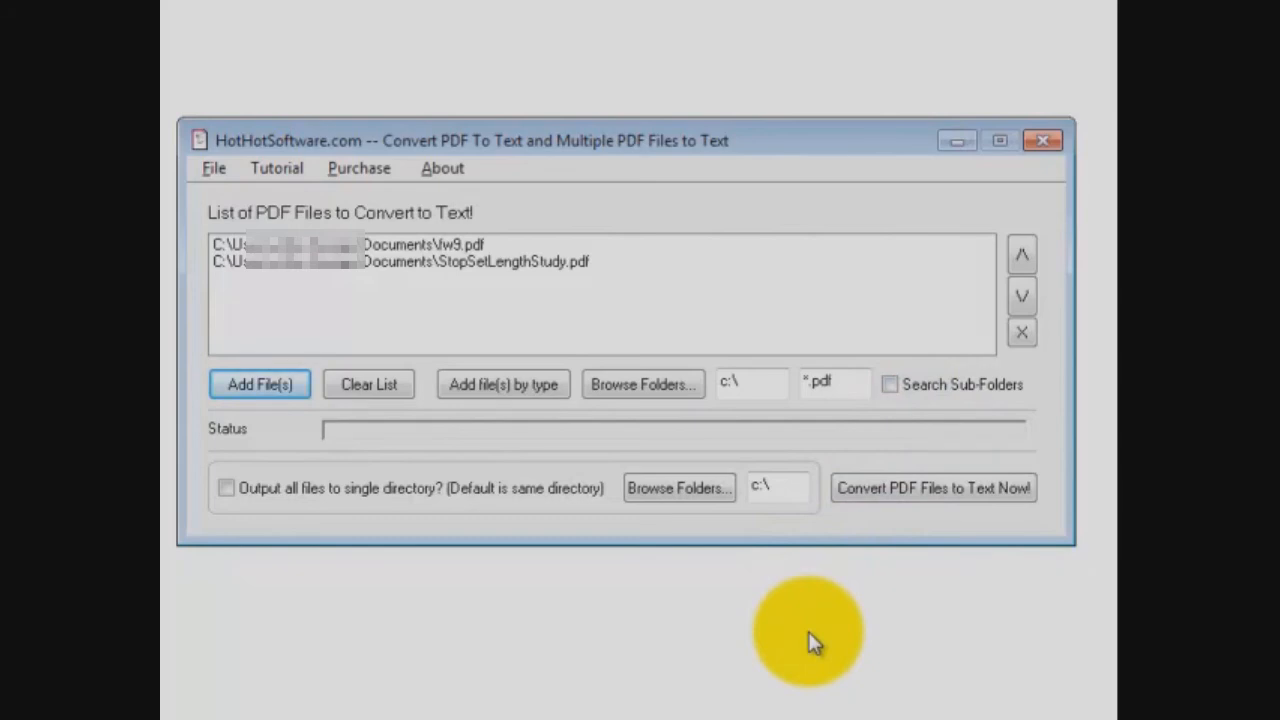
mouse_move(860, 600)
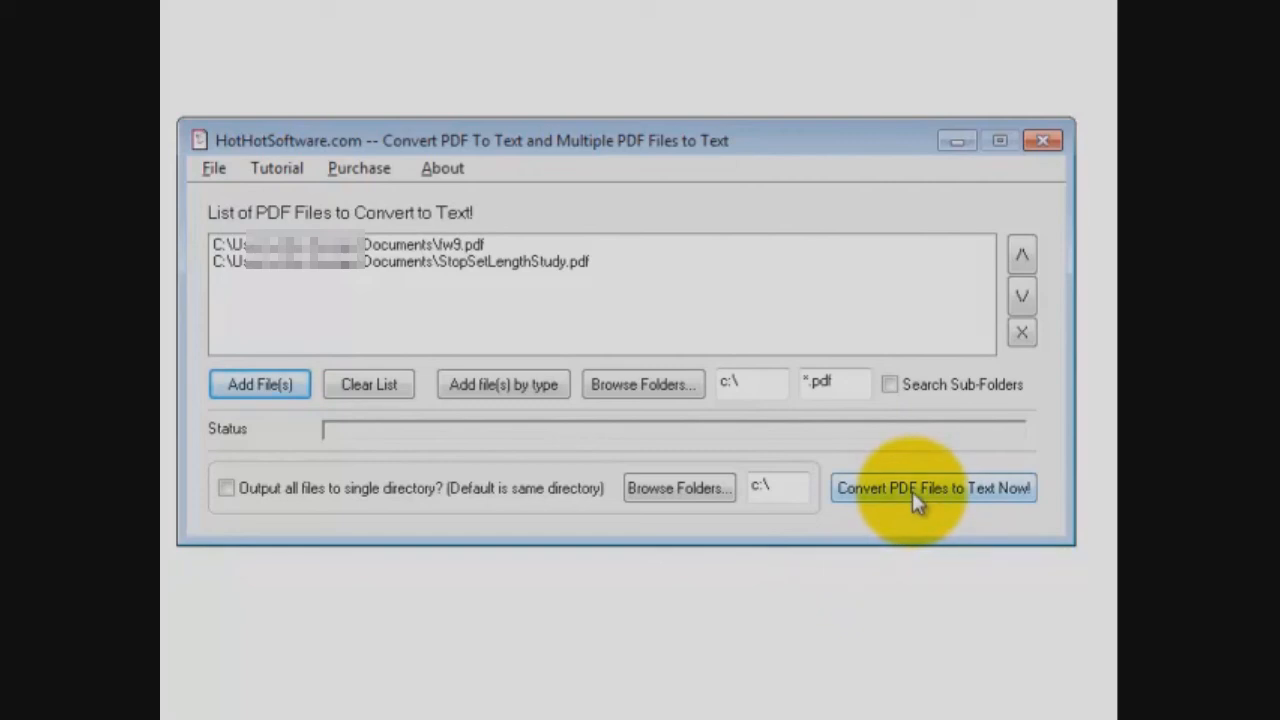
Step: Convert the listed fw9 and StopSetLengthStudy PDFs to text files
left_click(932, 488)
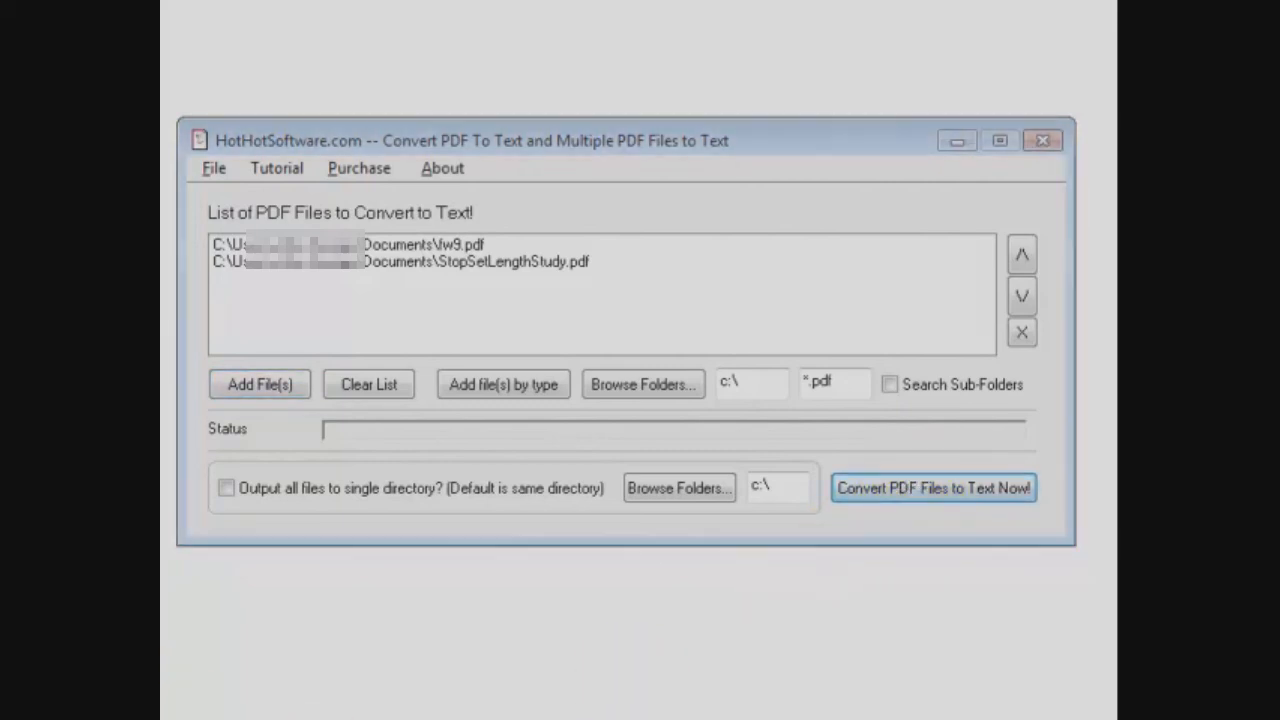